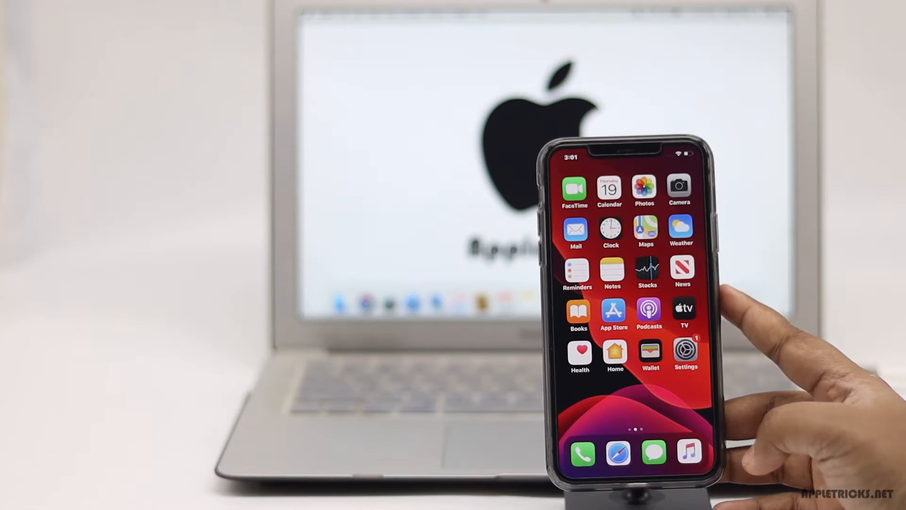
Back up the iPhone now from the Apple ID iCloud settings, after briefly viewing Photos
click(644, 190)
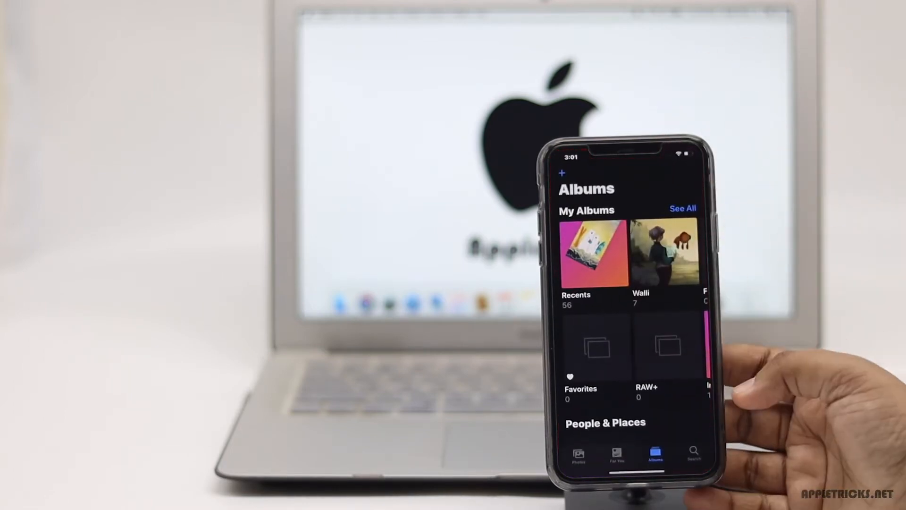
click(594, 253)
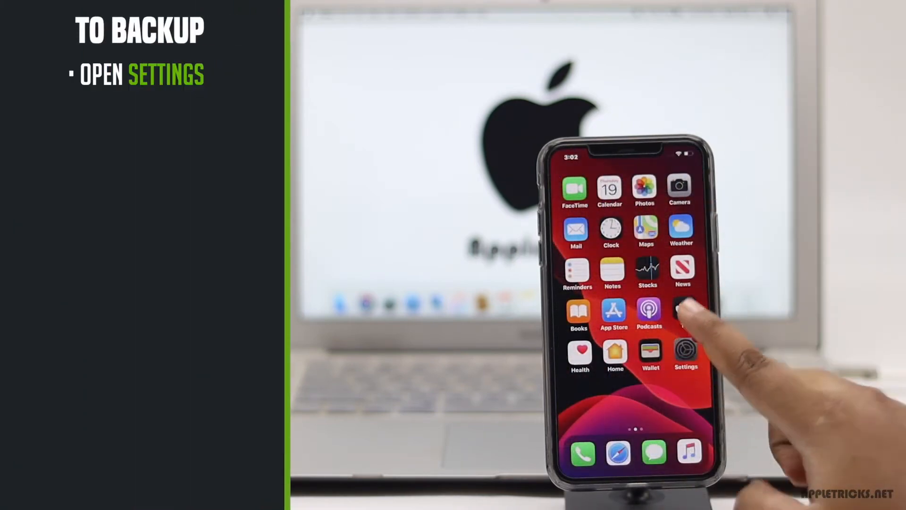
click(686, 353)
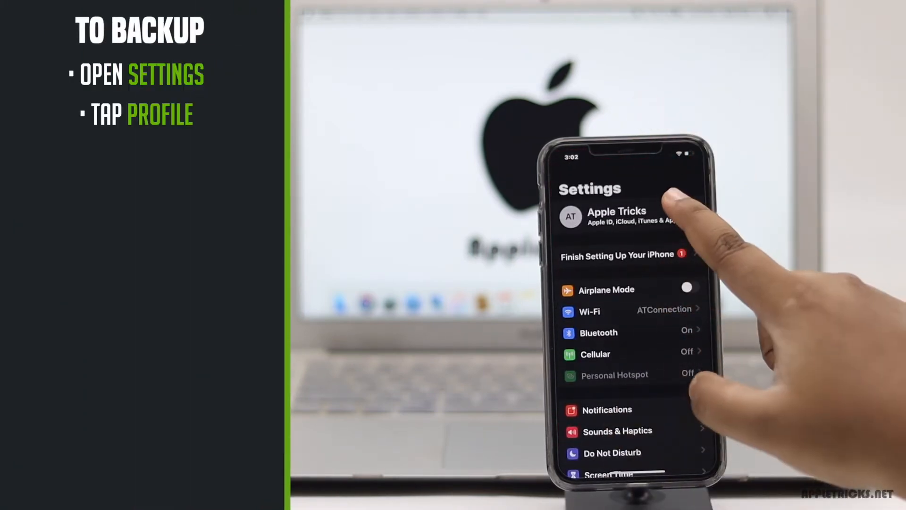
click(615, 217)
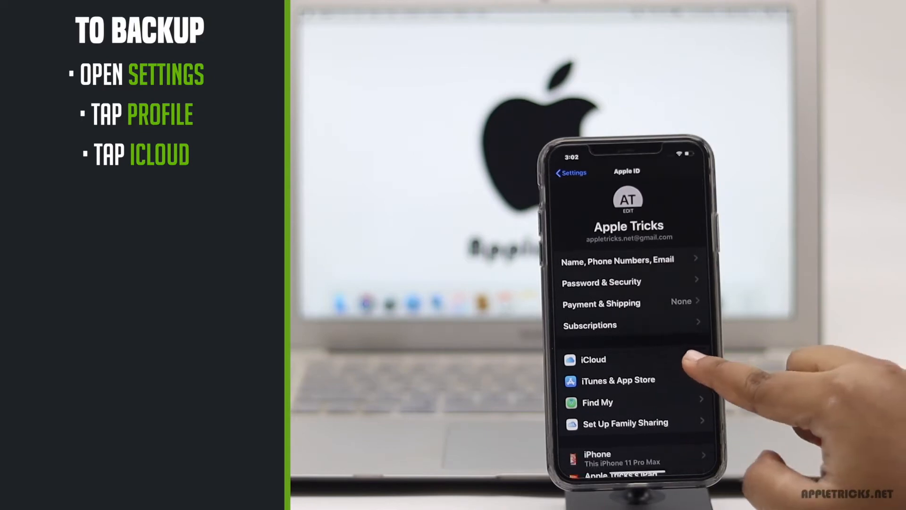
click(592, 359)
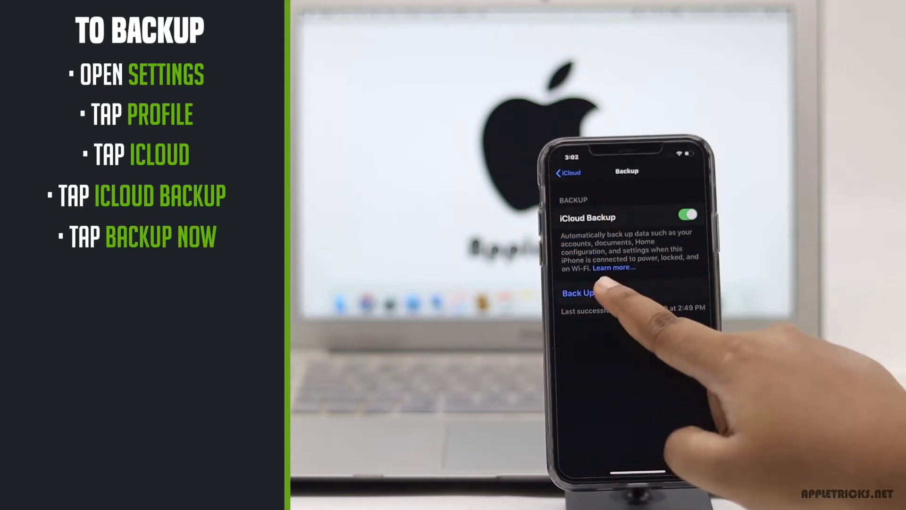
click(589, 293)
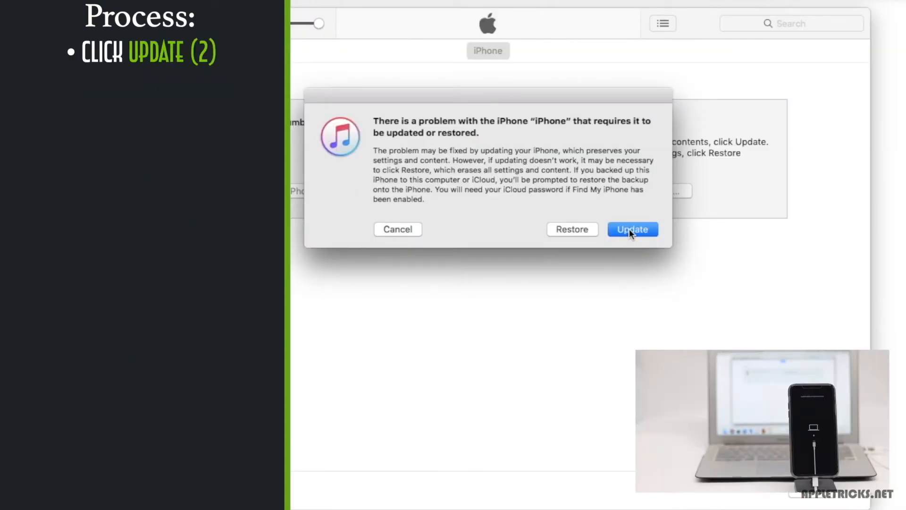
Choose Update to iOS 13.3.1, continue past the release notes, and accept the license agreement
click(631, 229)
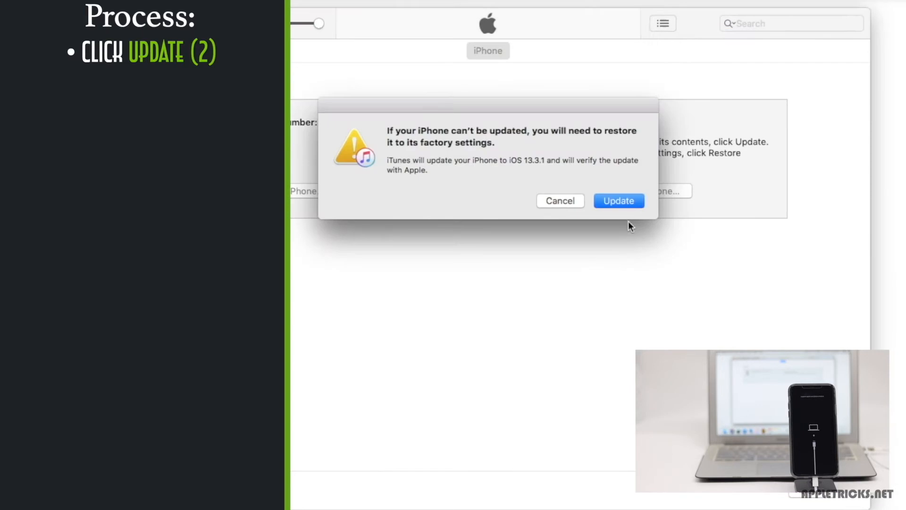
click(618, 200)
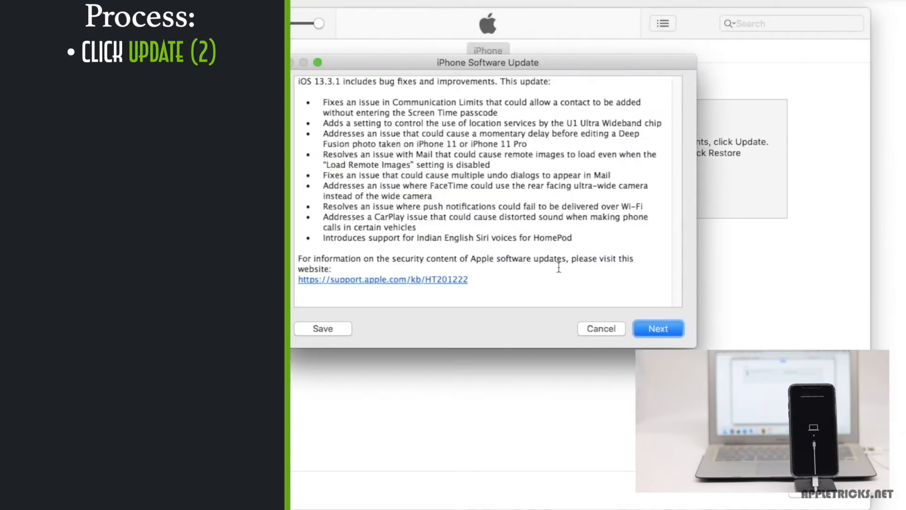
click(657, 329)
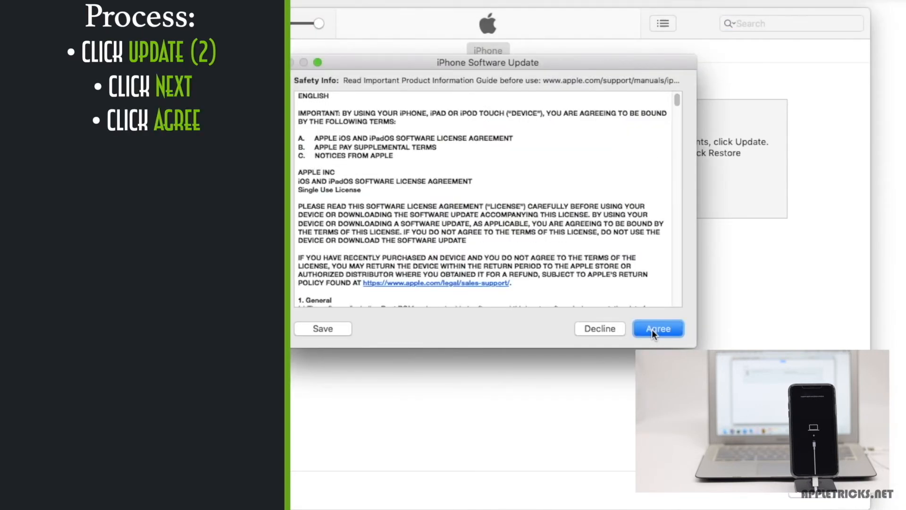
click(657, 329)
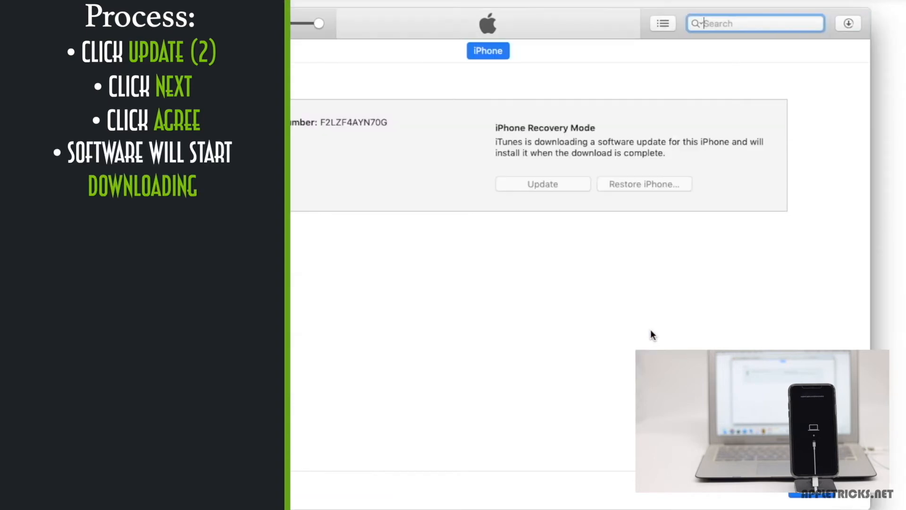
mouse_move(816, 79)
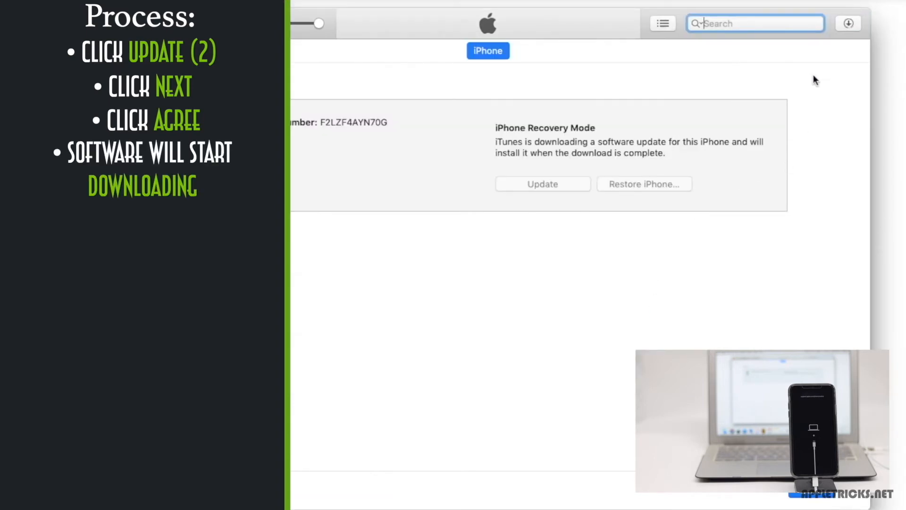
click(848, 23)
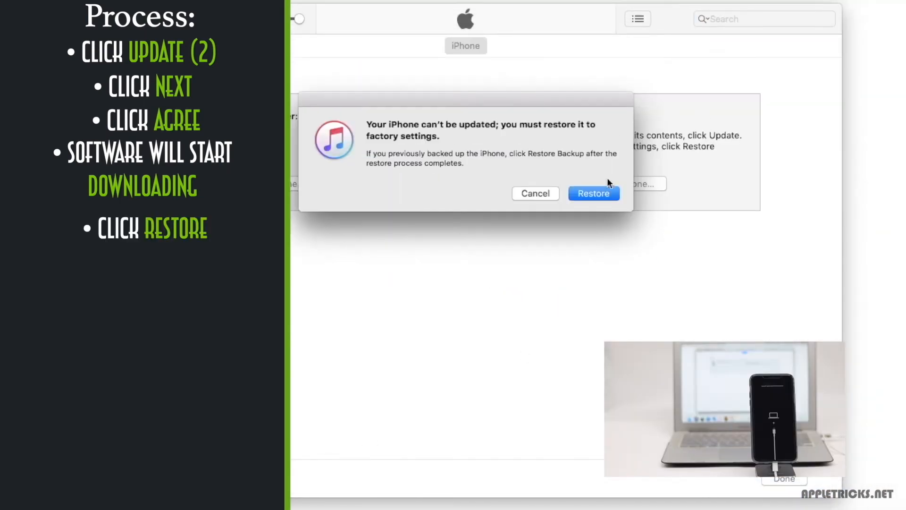
Restore and update the iPhone with the newest software, then dismiss the restarting notice
click(593, 193)
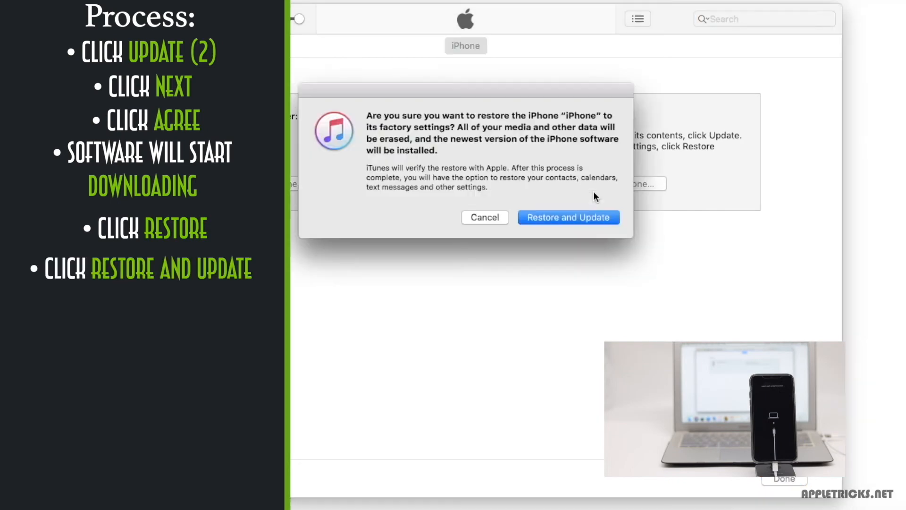
click(568, 217)
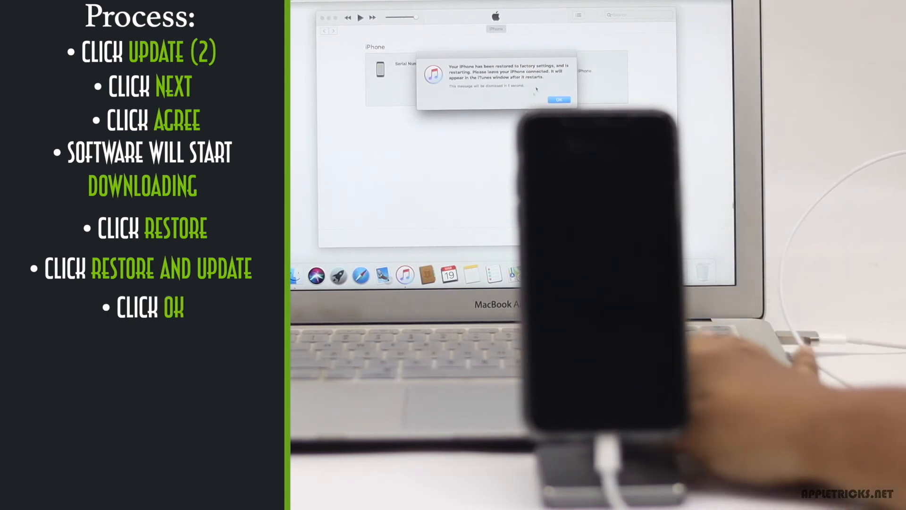
click(559, 98)
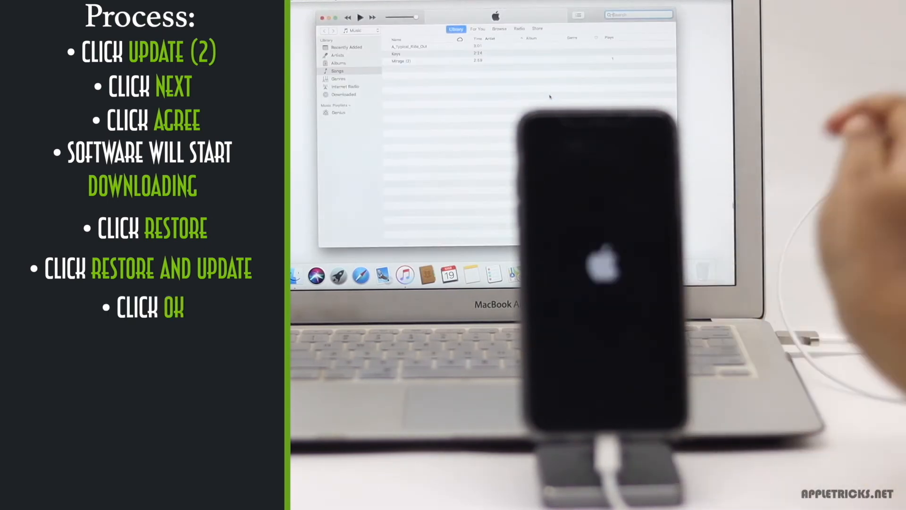